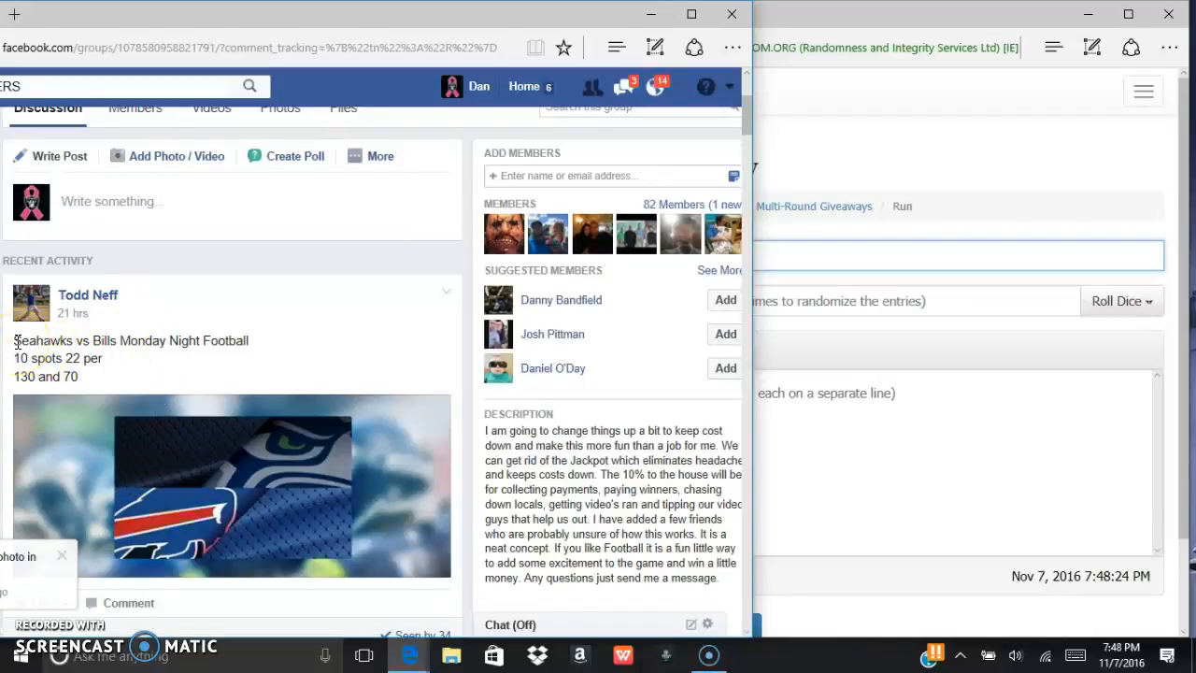
pyautogui.moveTo(161, 362)
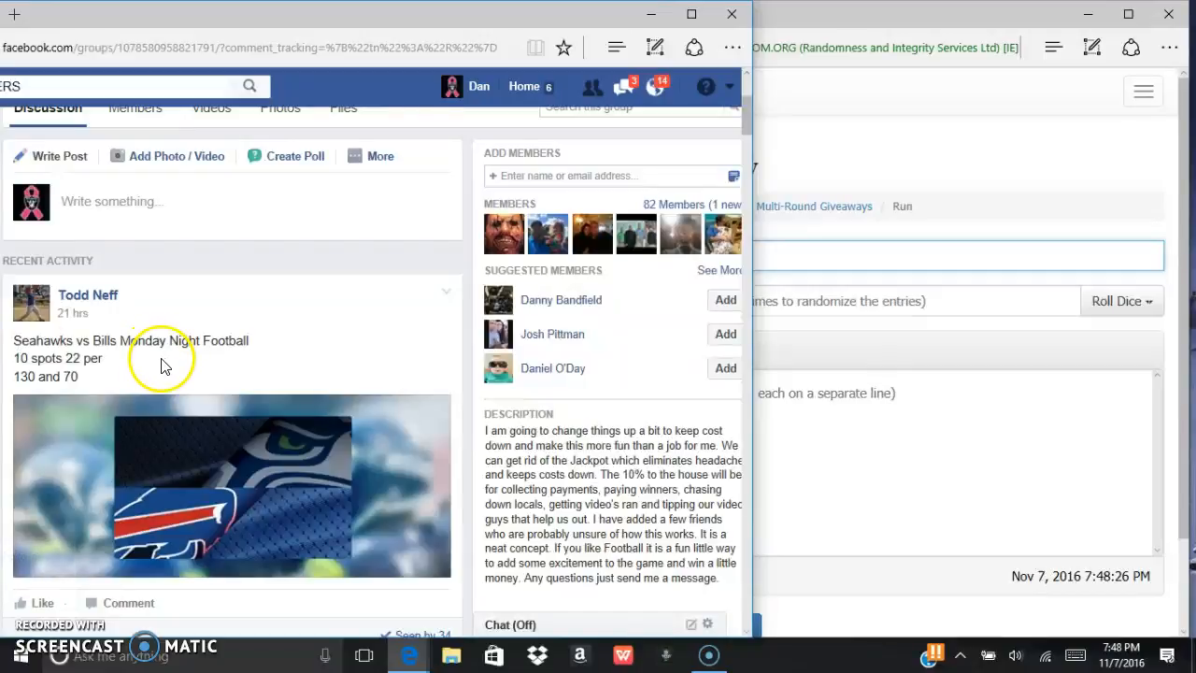
# Scroll the group post's comments and select the numbered list of ten names.
pyautogui.doubleClick(42, 341)
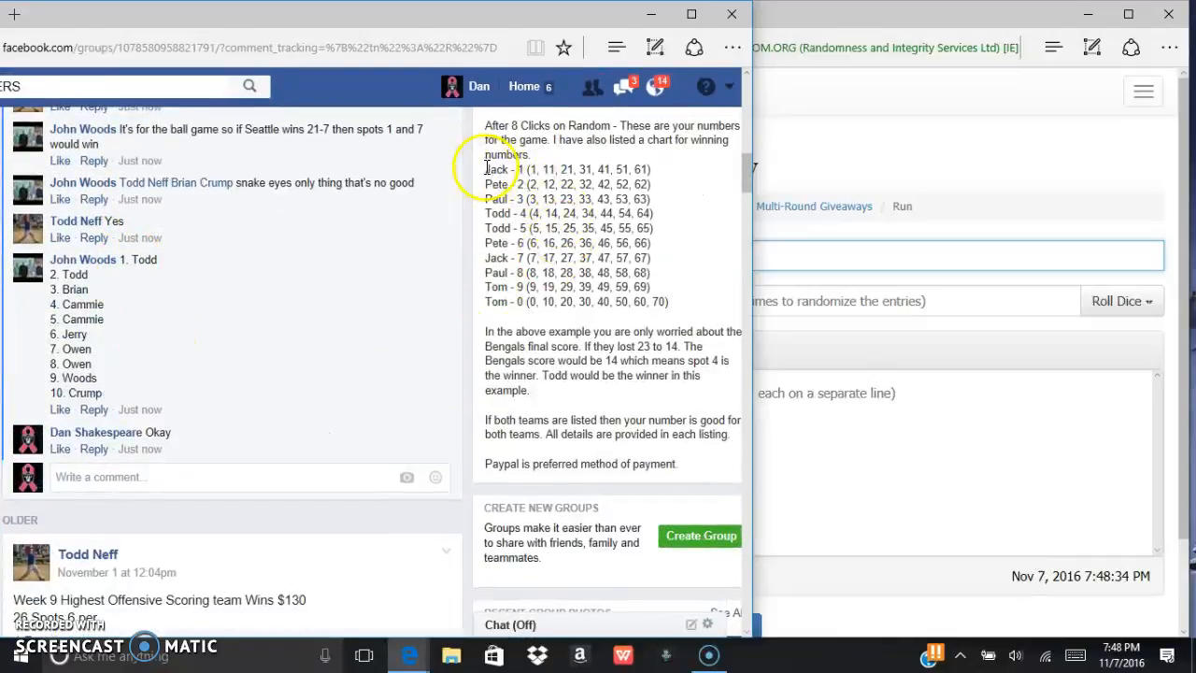
pyautogui.moveTo(484, 169); pyautogui.dragTo(668, 301)
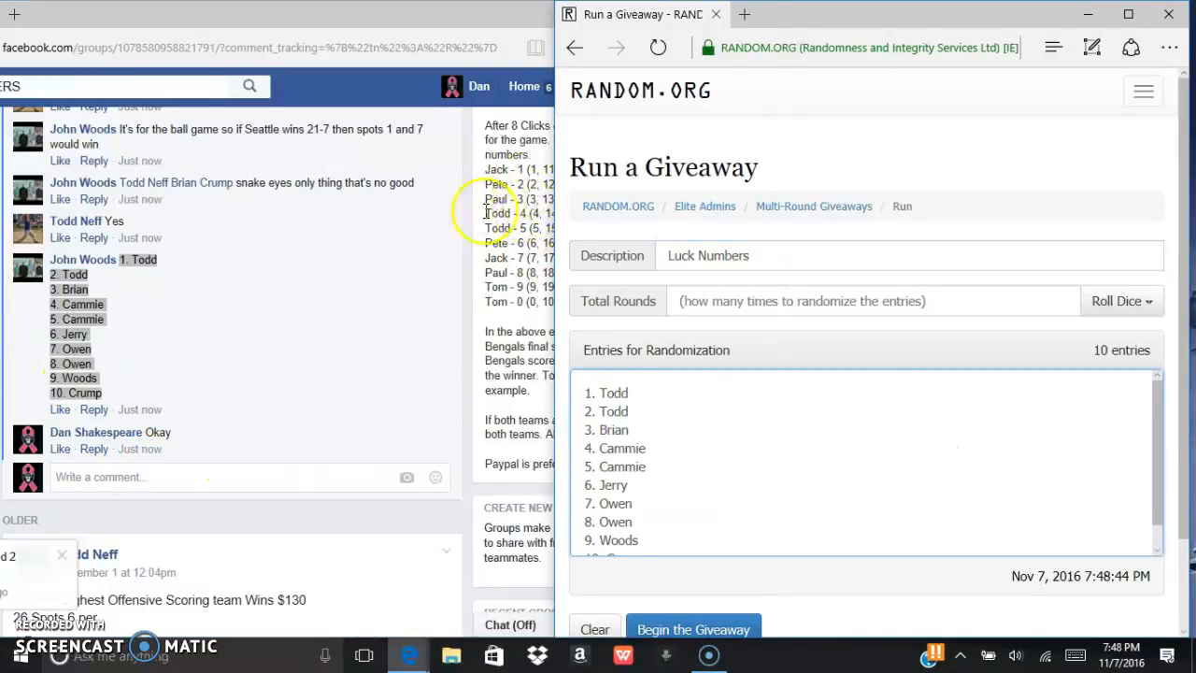
# Post a 'Live..' comment, then roll dice (1 and 2) to set Total Rounds to 3.
pyautogui.write('L')
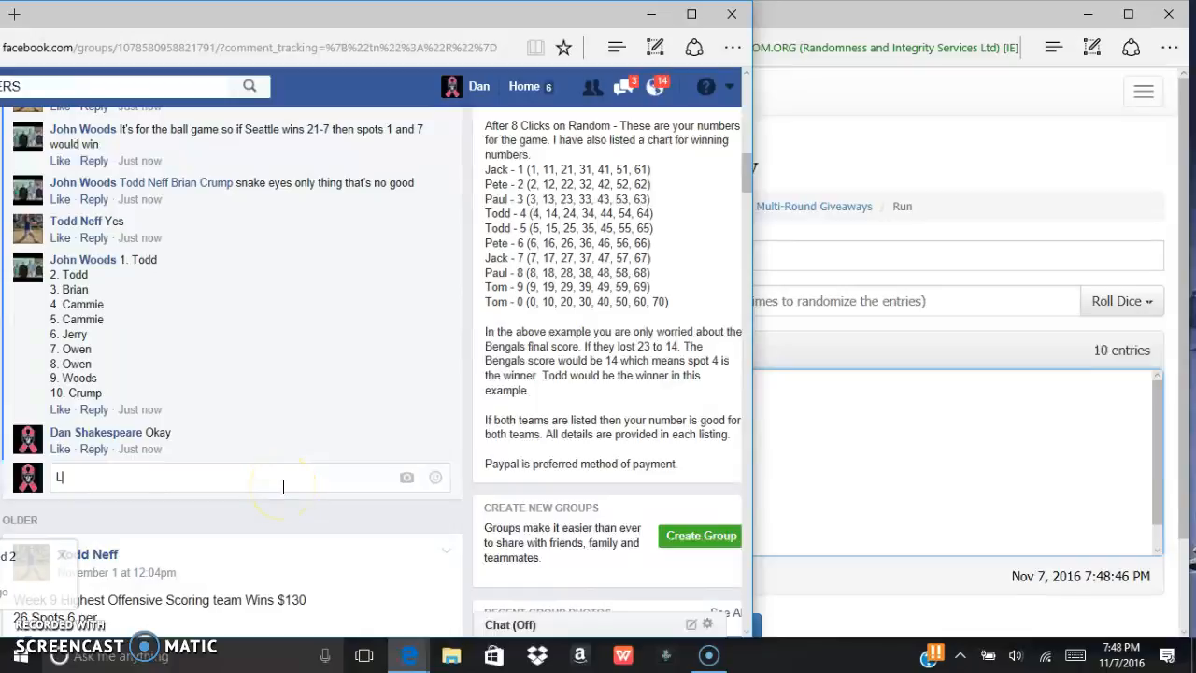
pyautogui.press('Return')
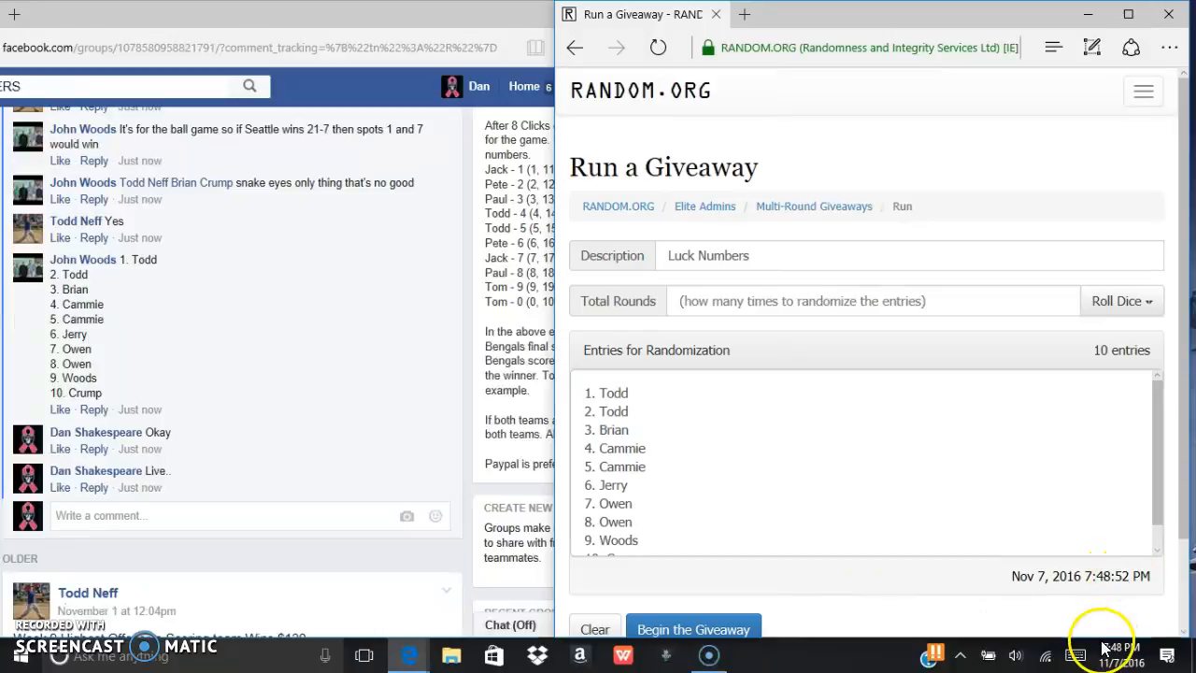
pyautogui.click(1106, 647)
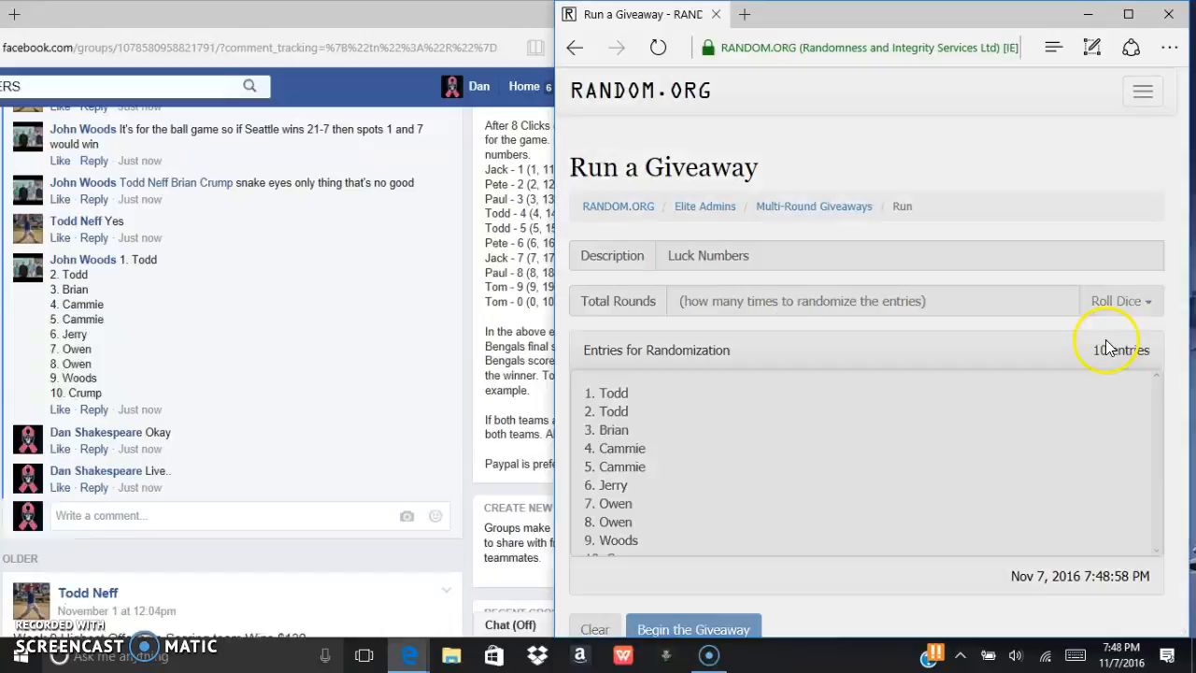
pyautogui.click(1115, 300)
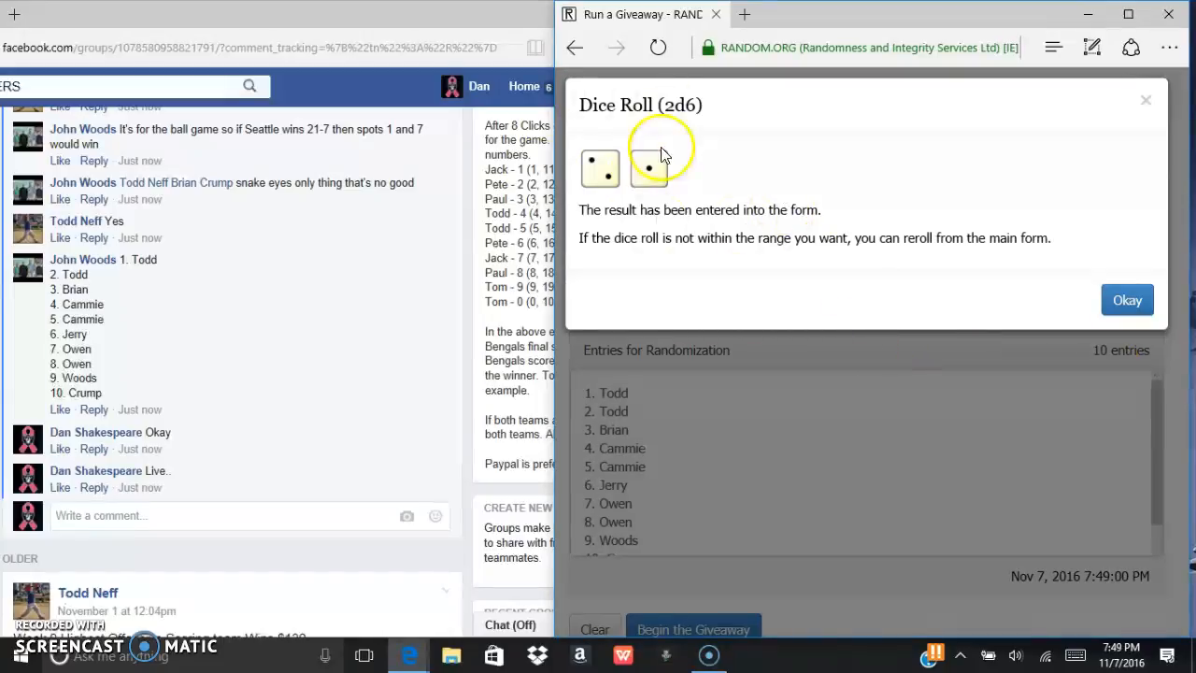
pyautogui.click(1127, 300)
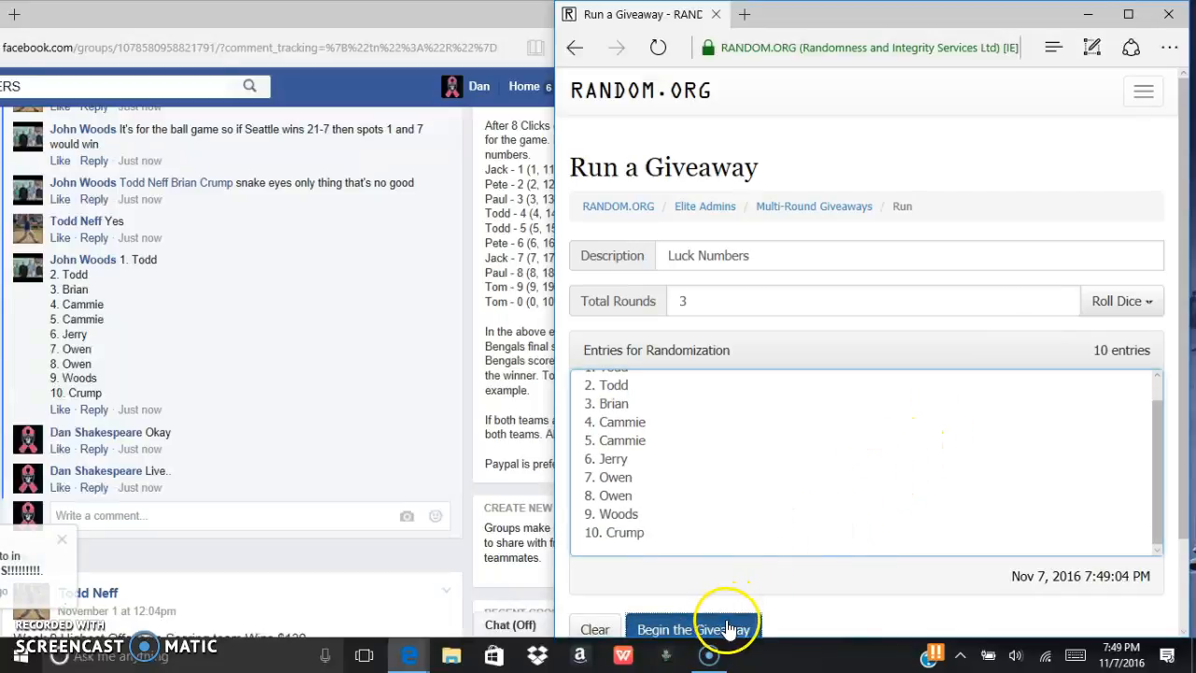
# Begin the Luck Numbers giveaway and run round 2, showing its shuffled order.
pyautogui.click(694, 628)
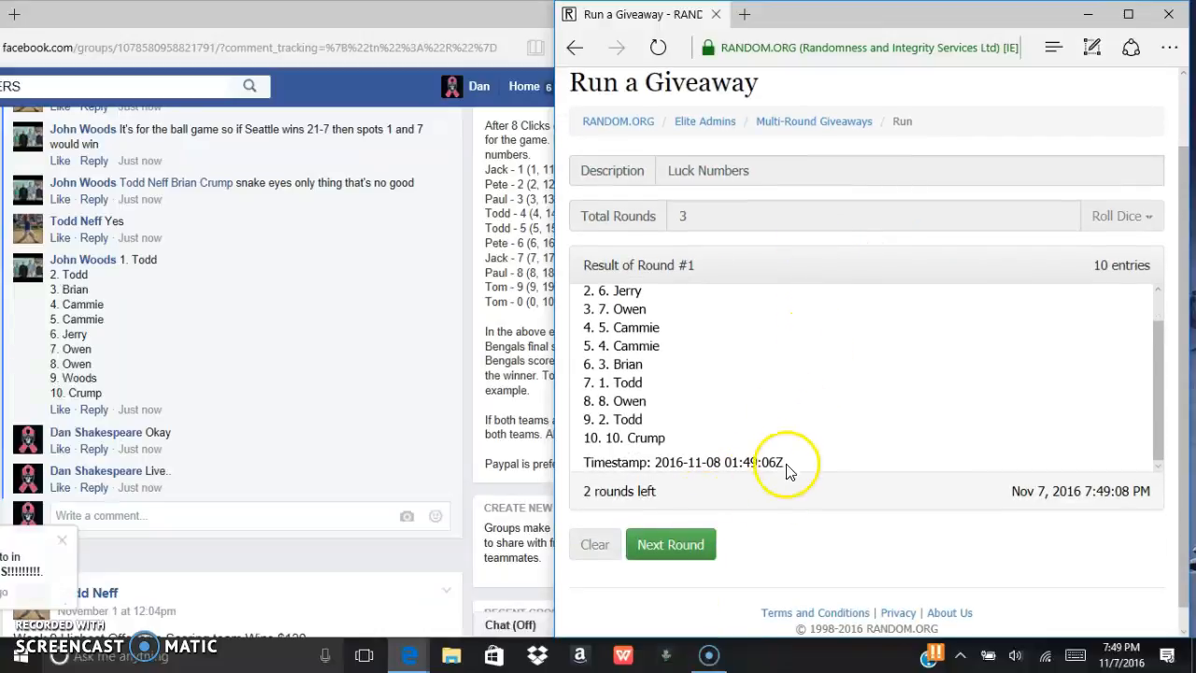
pyautogui.click(670, 544)
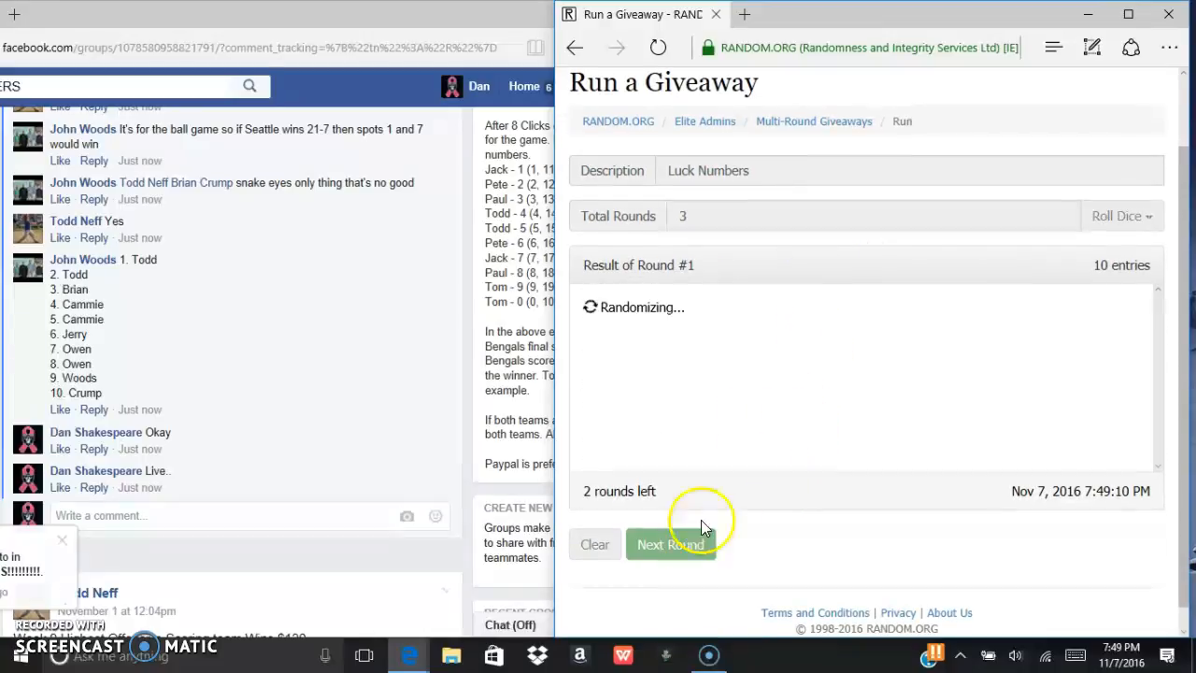
pyautogui.click(670, 544)
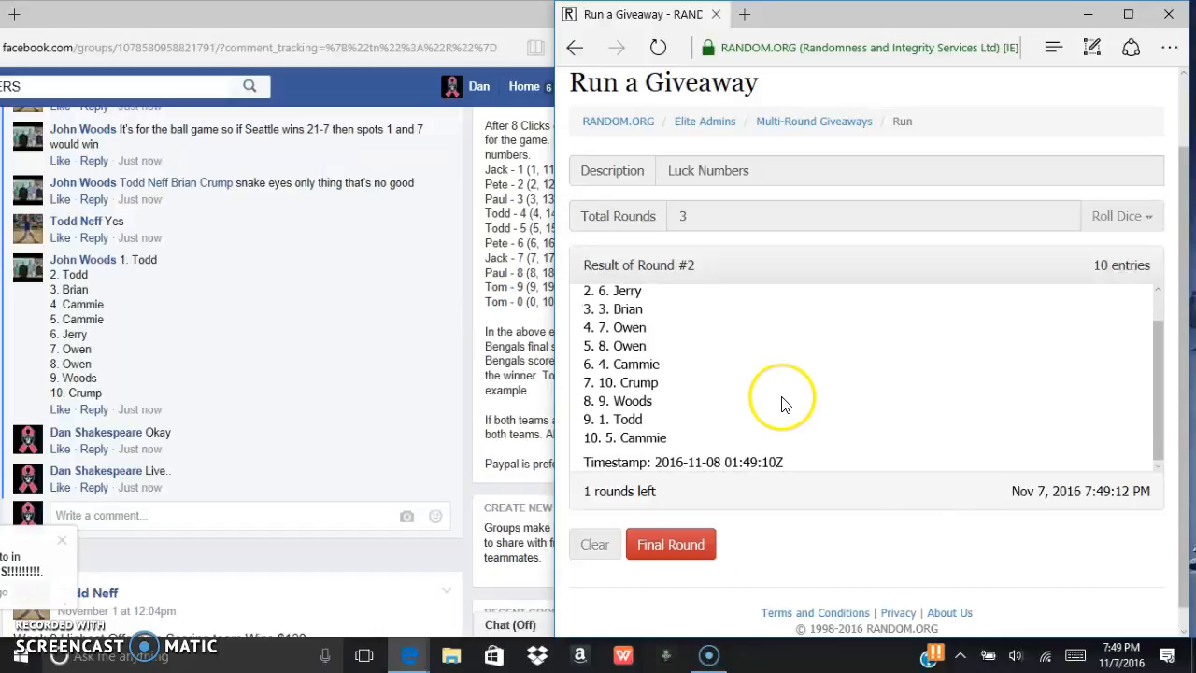
pyautogui.click(1118, 653)
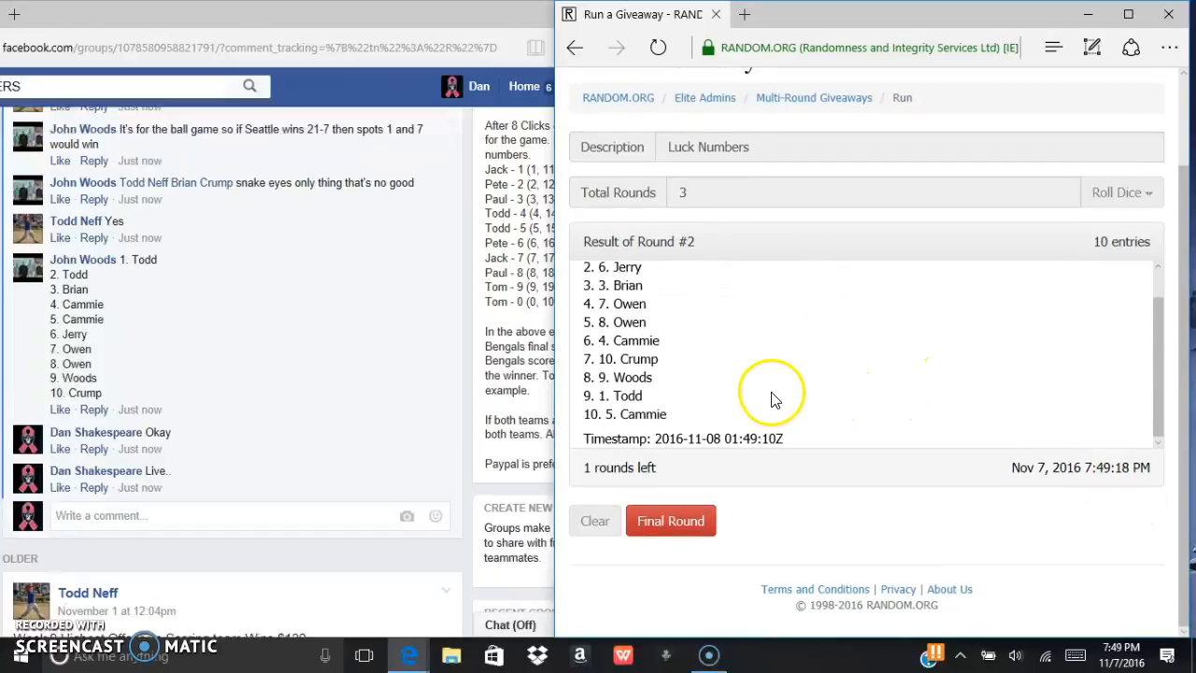
# Run the final round 3, select its result list, and scroll to the verification code.
pyautogui.click(670, 520)
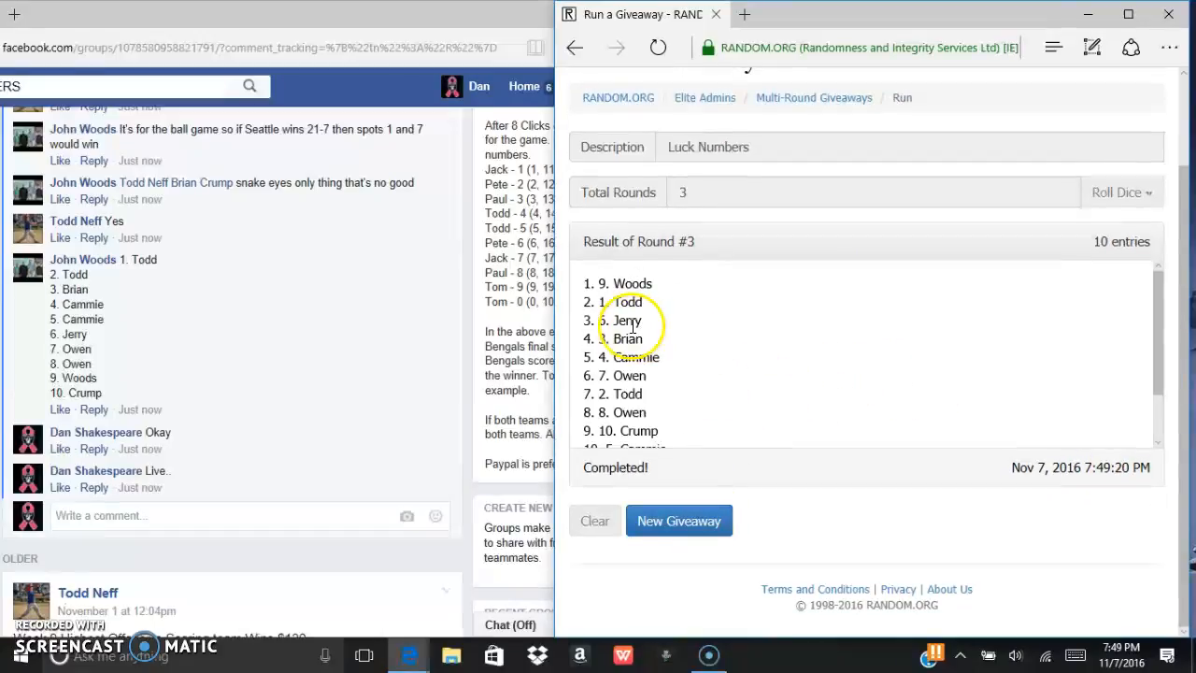
pyautogui.moveTo(598, 283); pyautogui.dragTo(644, 321)
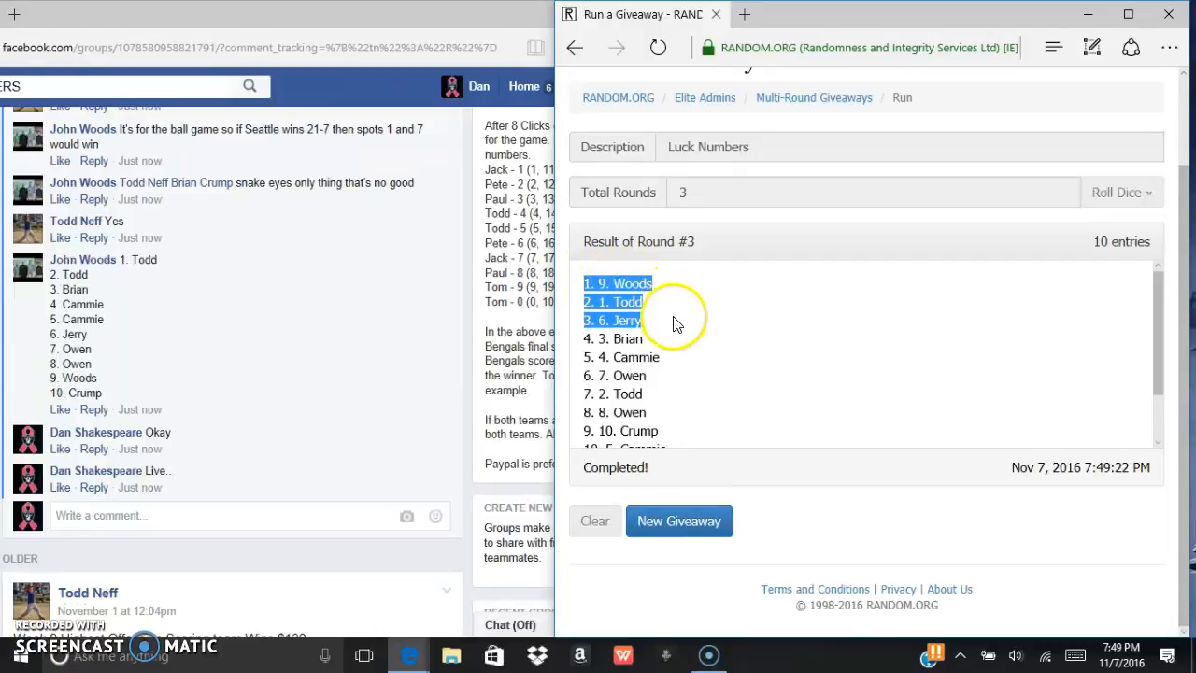
pyautogui.scroll(-3)
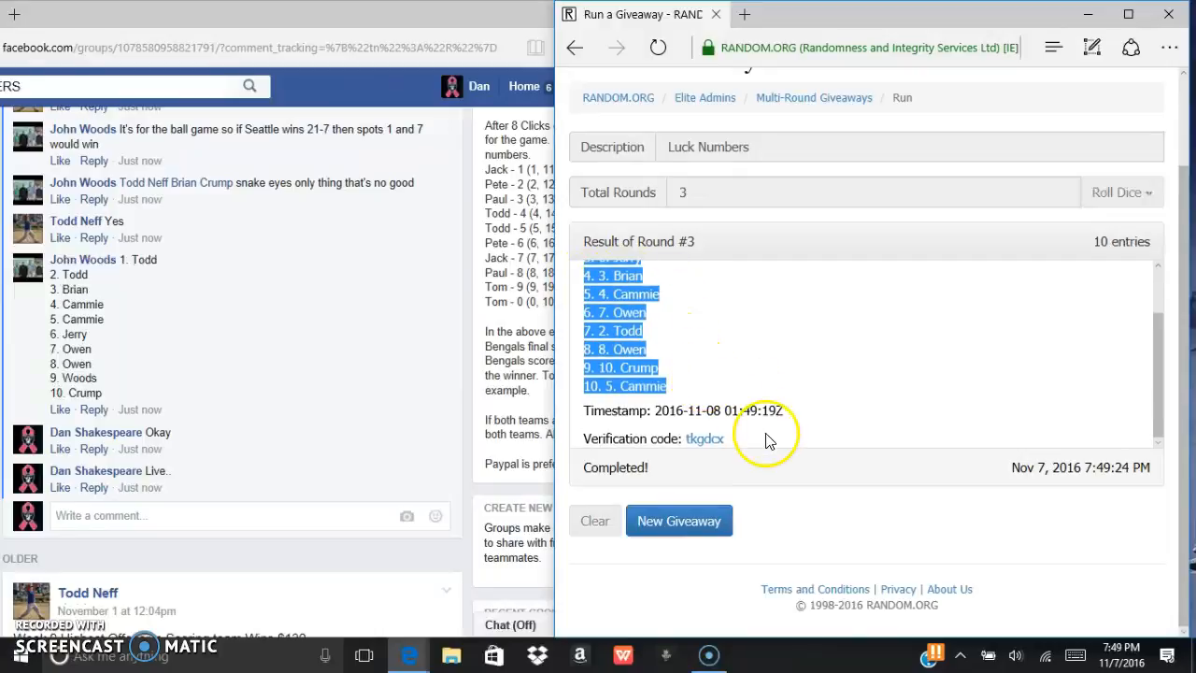
pyautogui.doubleClick(705, 438)
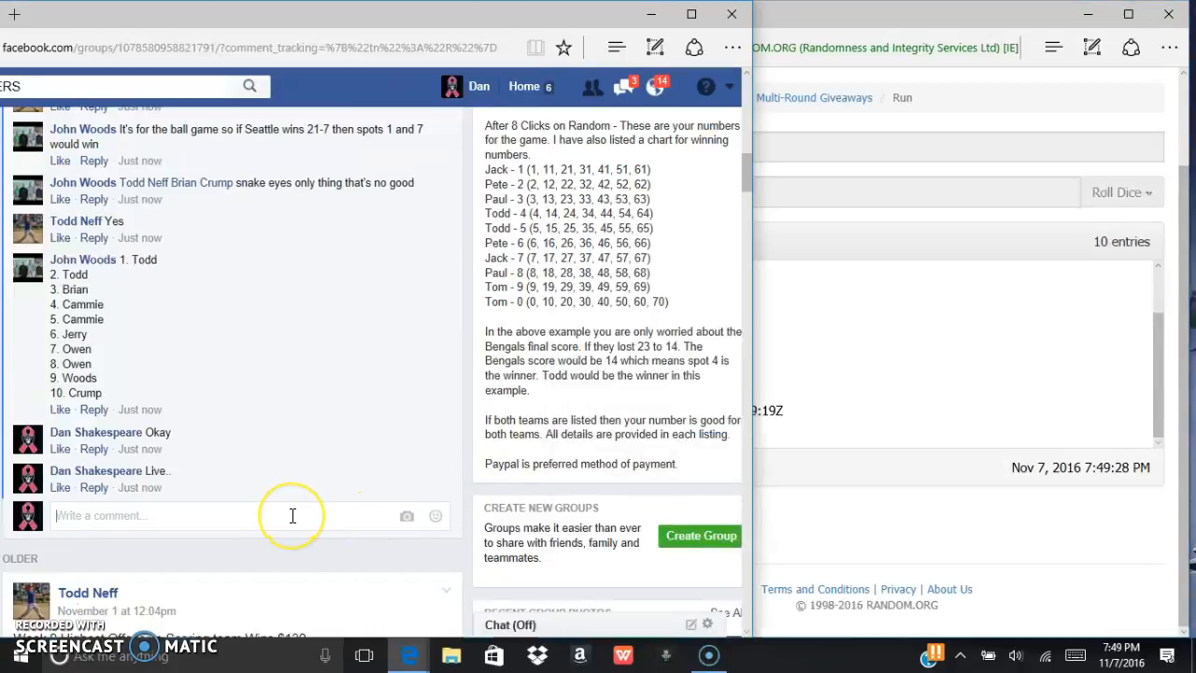
# Post 'Done.' as a Facebook group comment and check the taskbar date and time.
pyautogui.write('Done.')
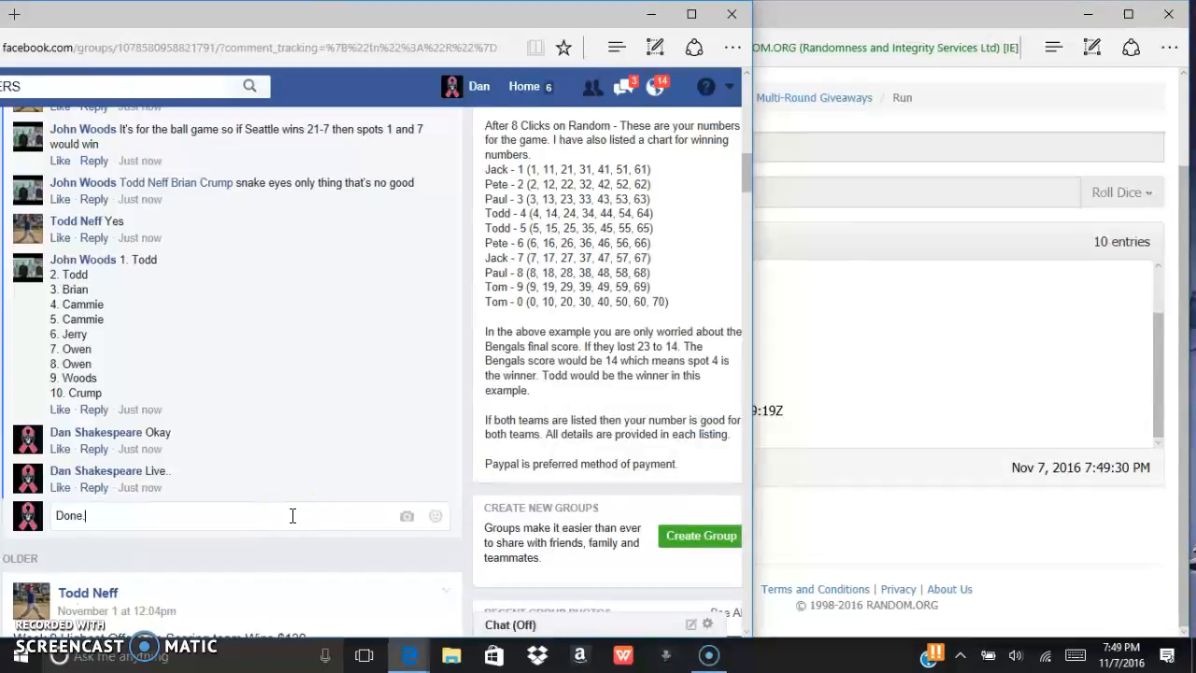
pyautogui.press('enter')
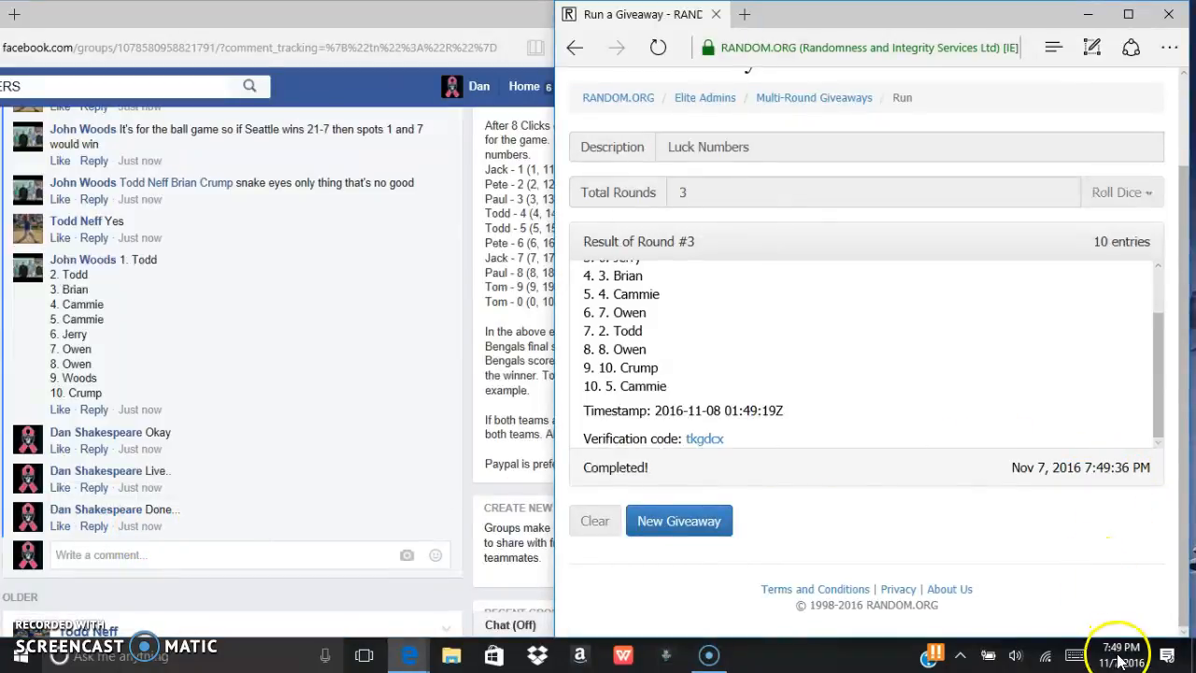
pyautogui.click(1119, 647)
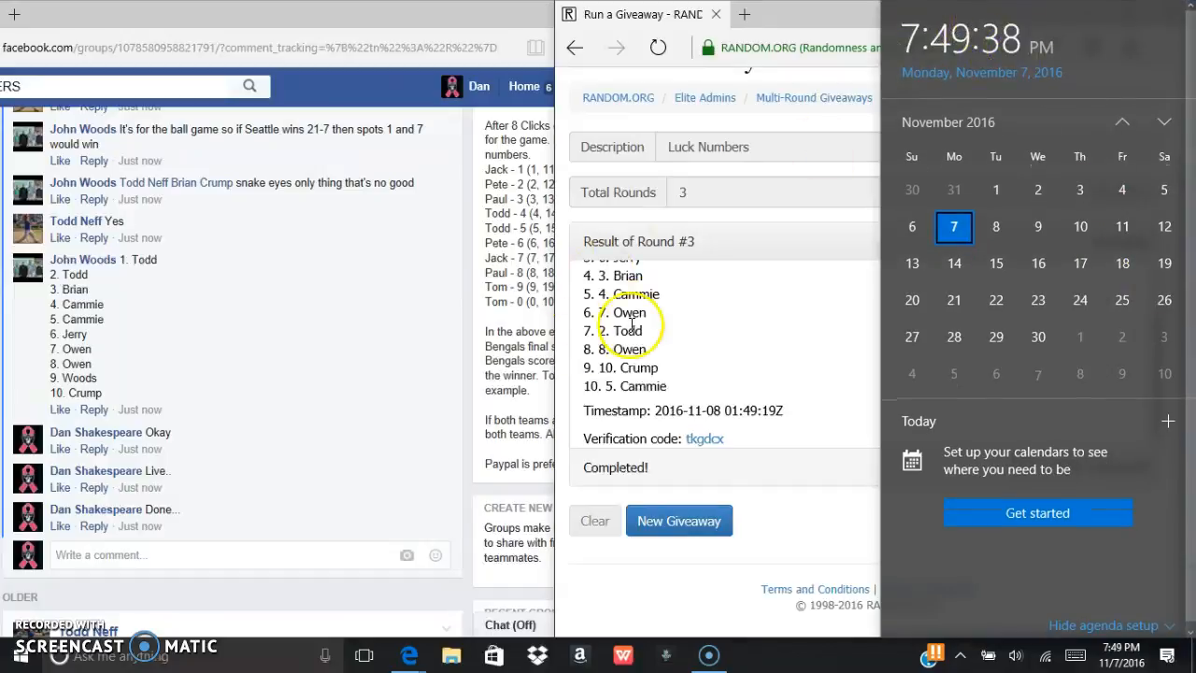